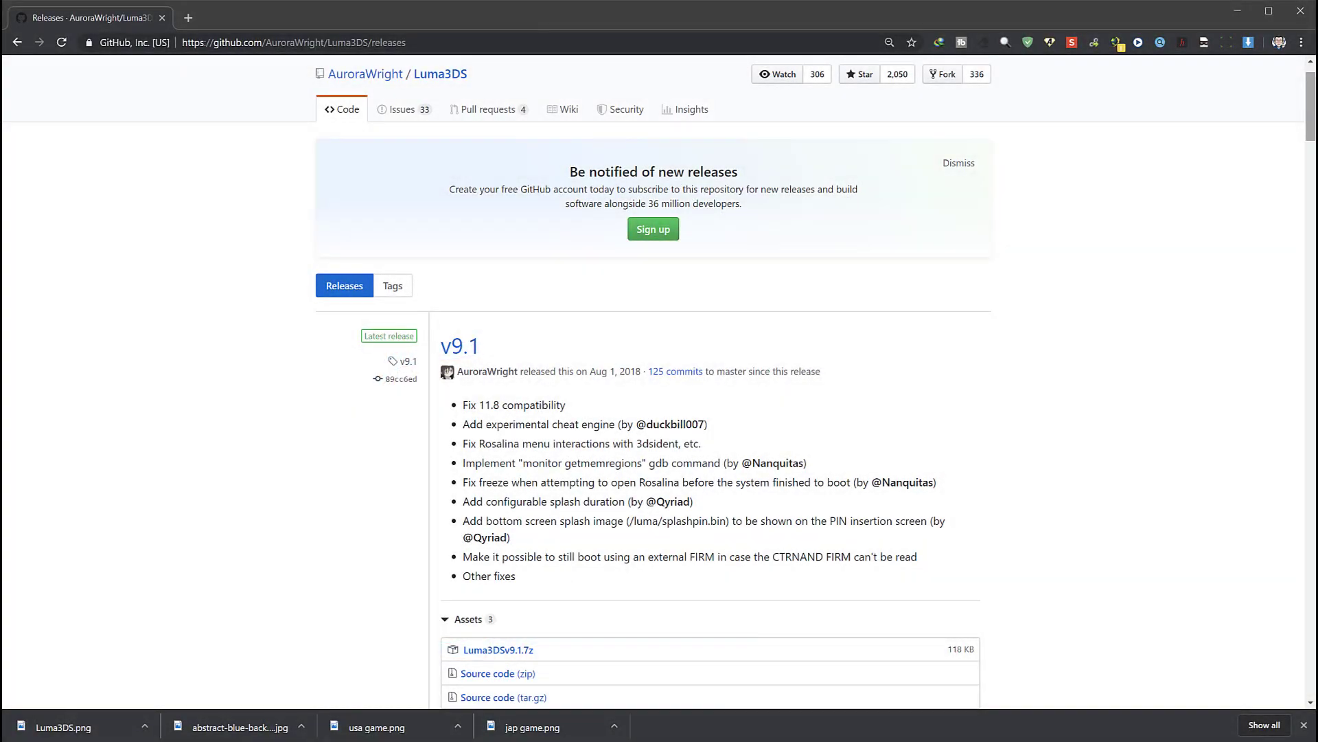
Download Luma3DSv9.1.7z from the Luma3DS GitHub release assets.
left_click(498, 649)
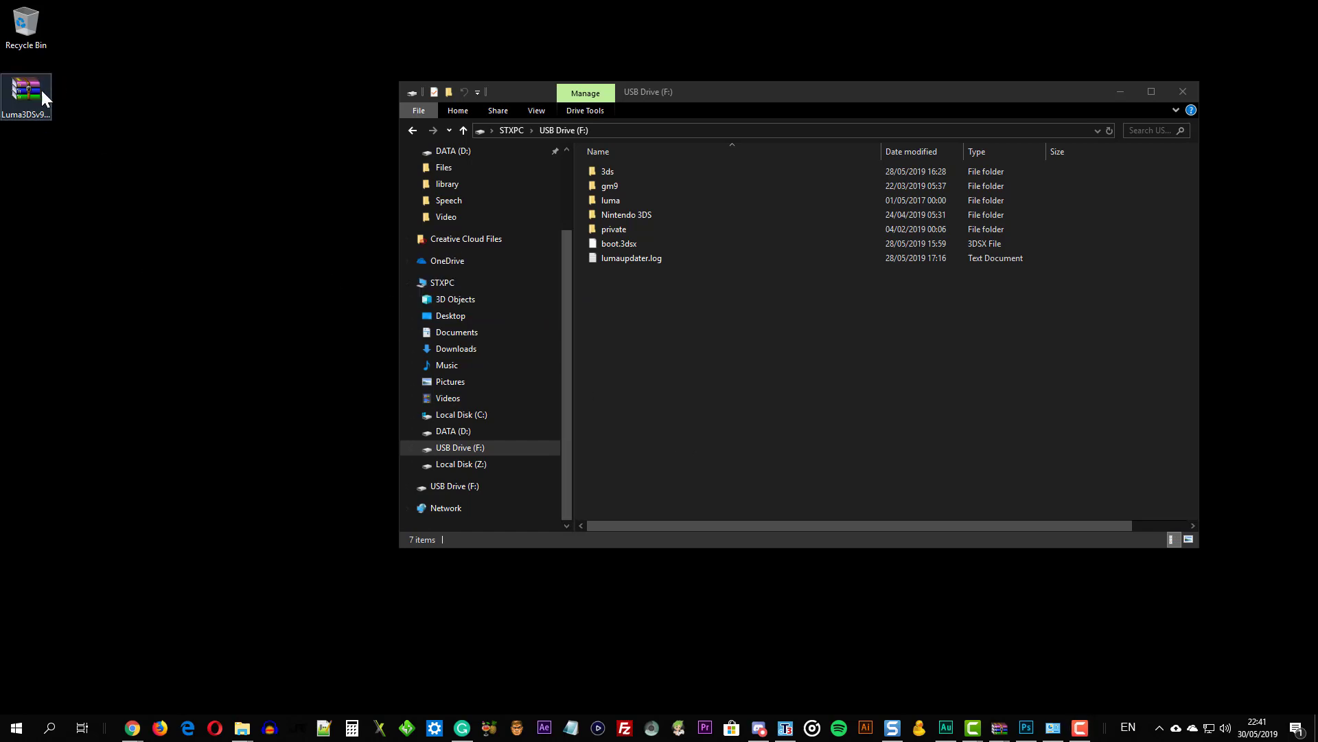
Open the Luma3DS archive and copy boot.firm to the USB Drive (F:) root.
double_click(26, 90)
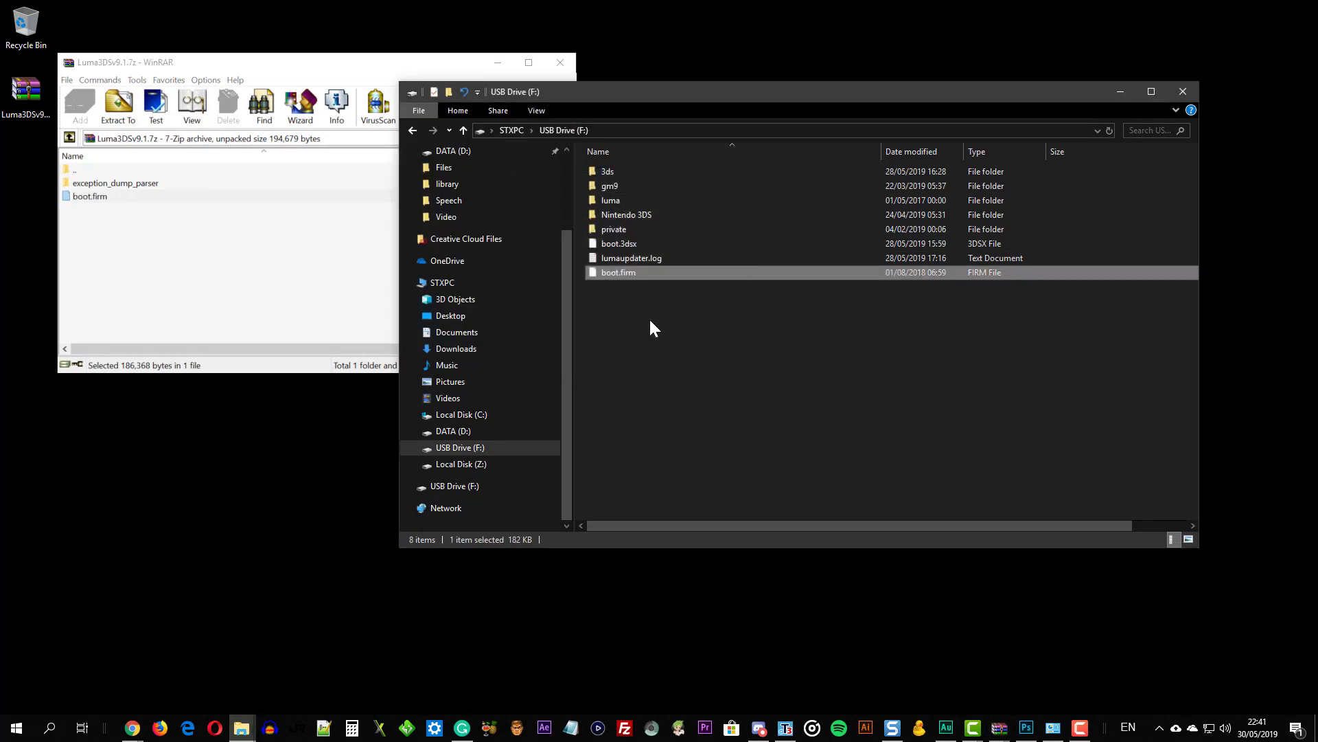
left_click(559, 62)
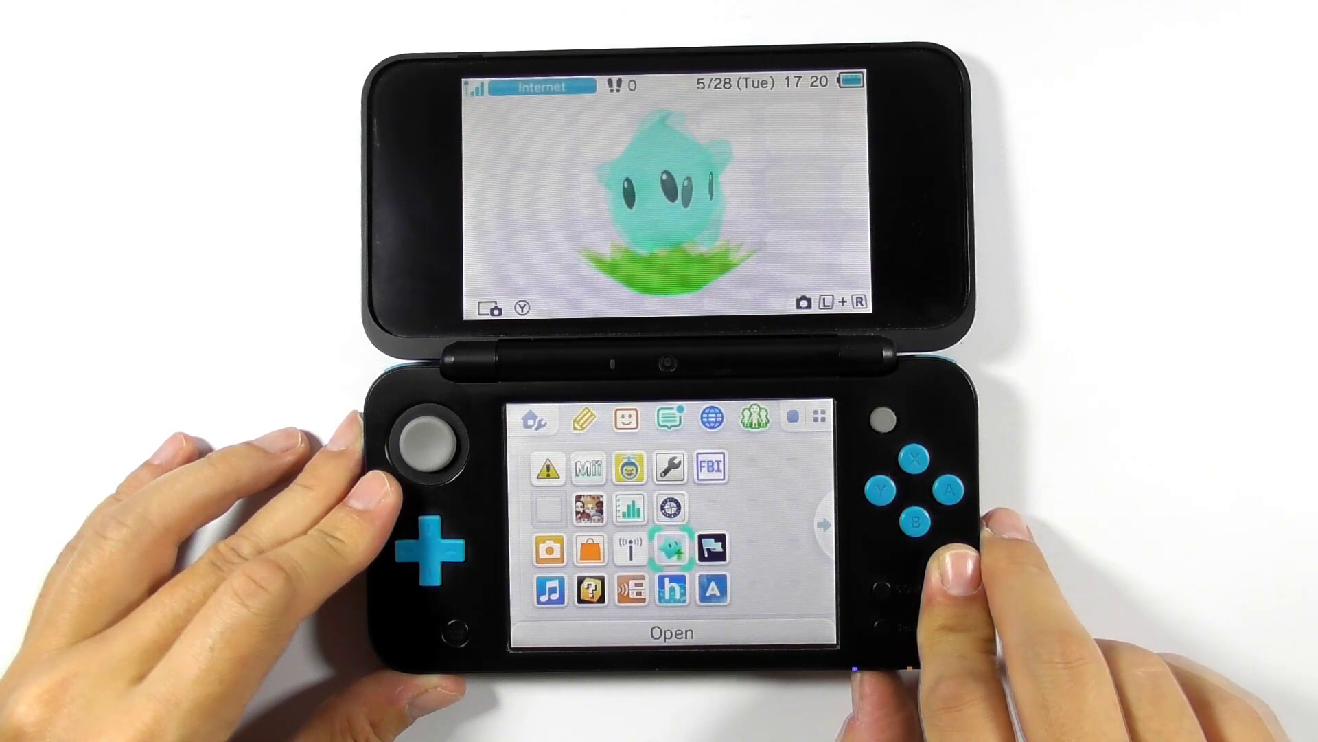
Launch the Luma app from the 3DS HOME Menu.
left_click(913, 476)
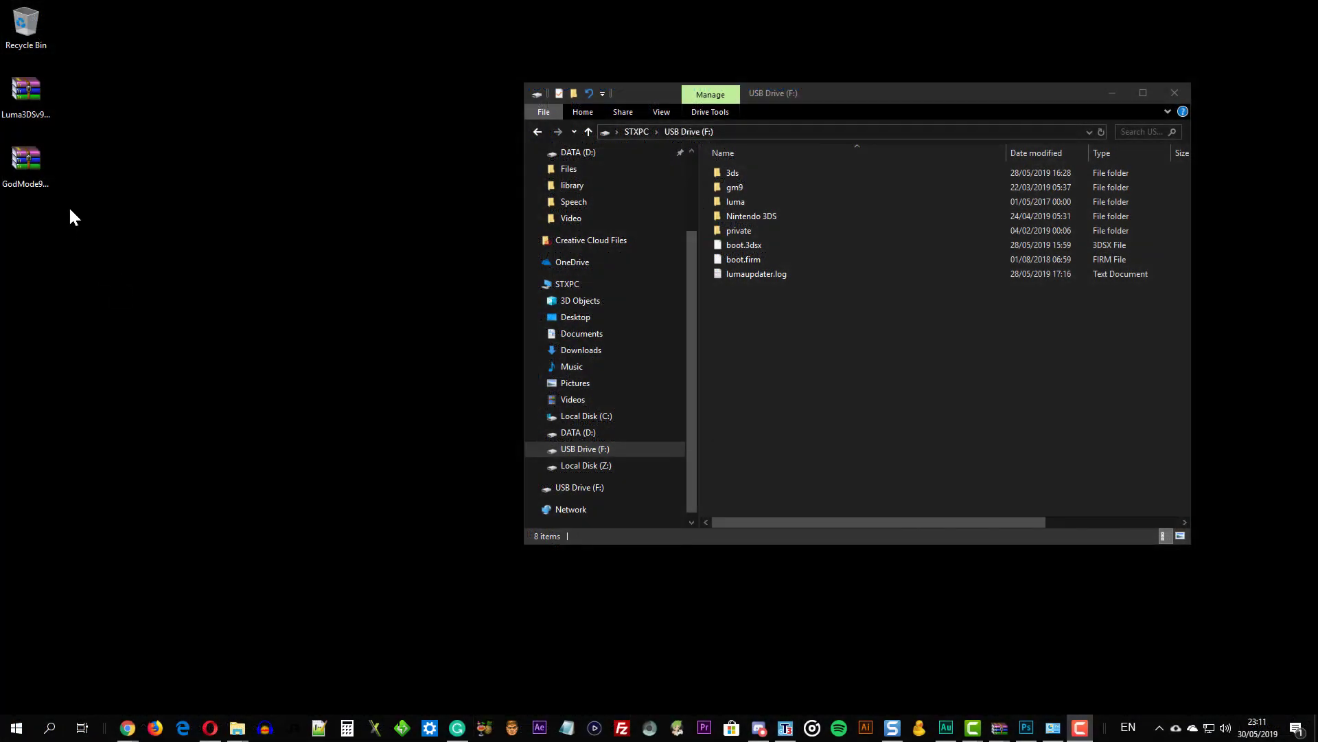
Copy the GodMode9 zip contents to USB Drive (F:), merging folders and replacing same-named files.
double_click(26, 160)
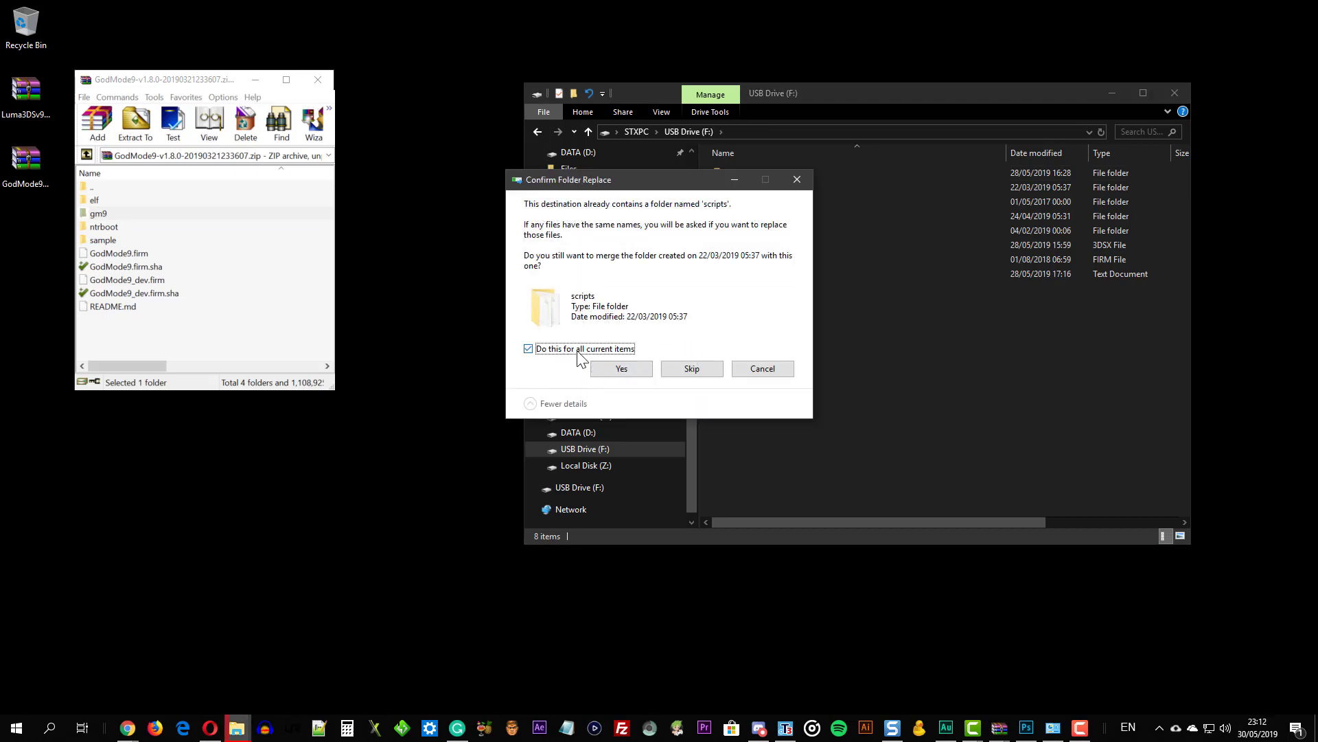
left_click(620, 368)
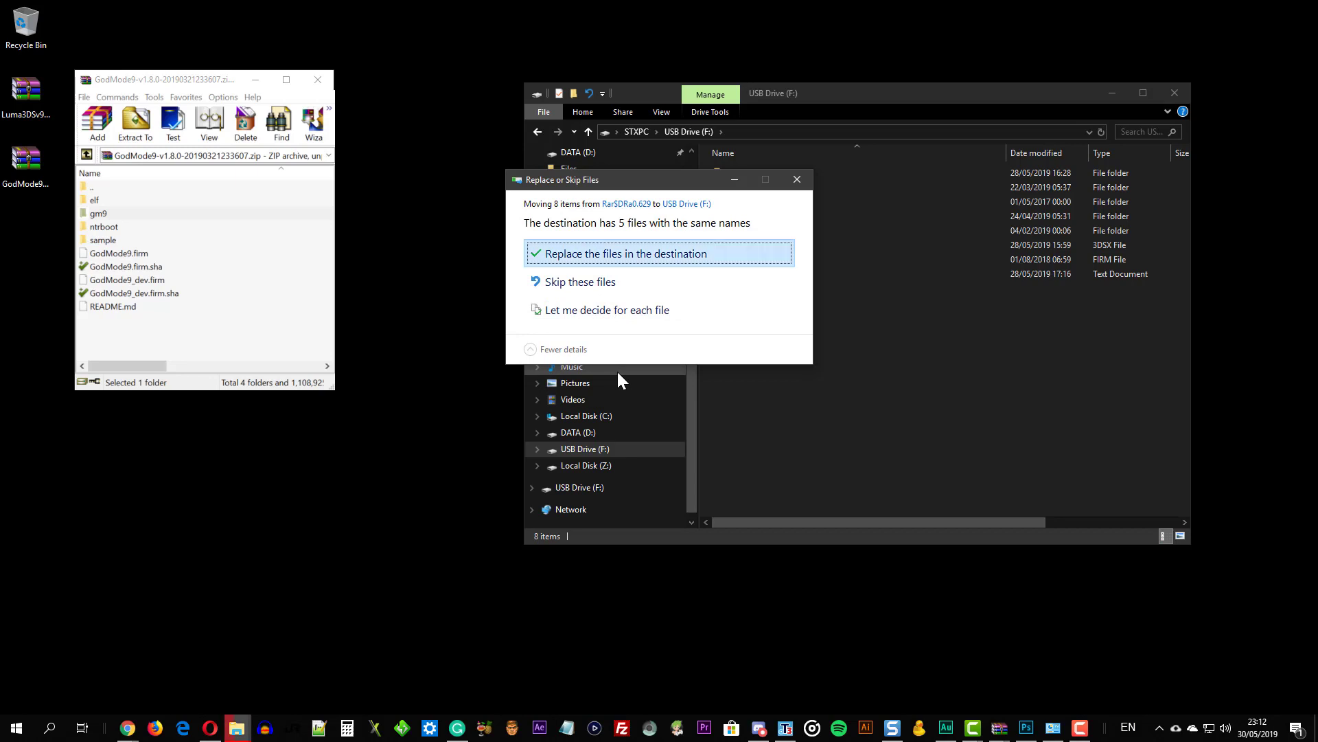
left_click(625, 254)
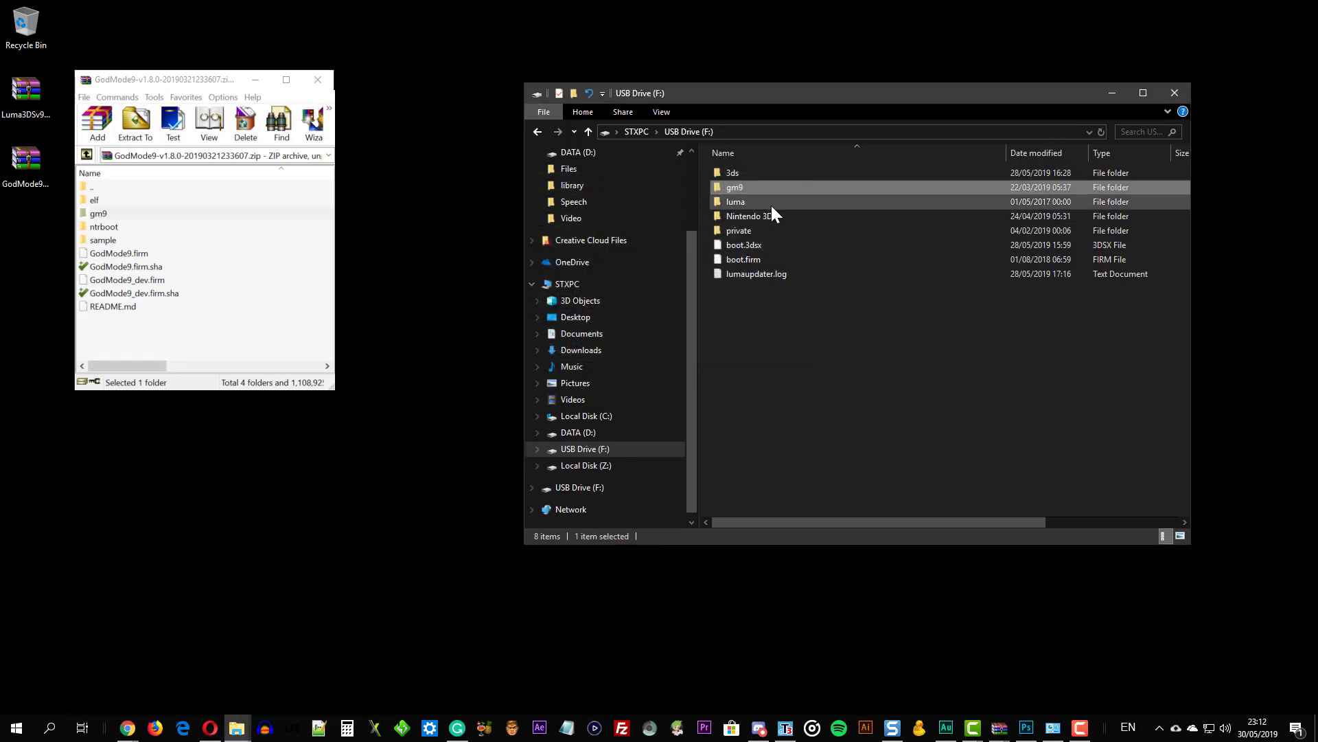
double_click(735, 202)
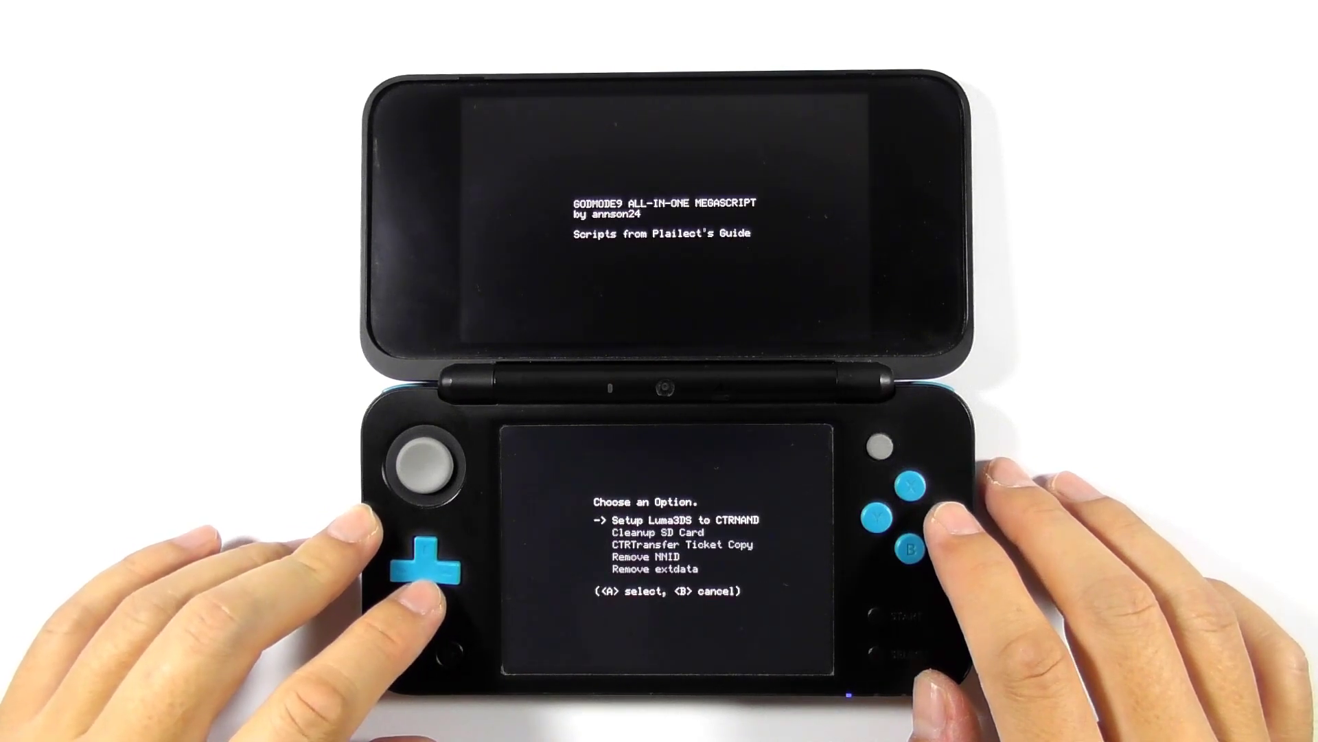
Select Setup Luma3DS to CTRNAND in the megascript and confirm with A.
left_click(910, 502)
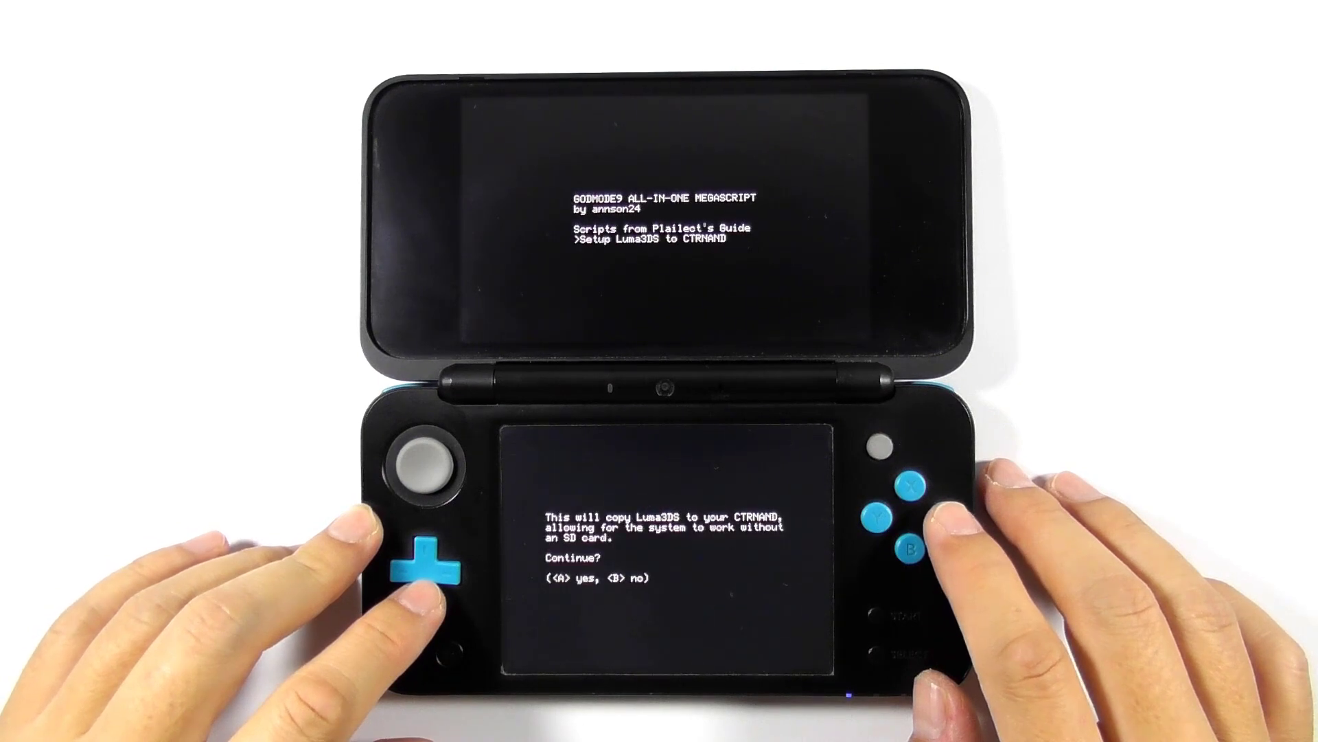
key("a")
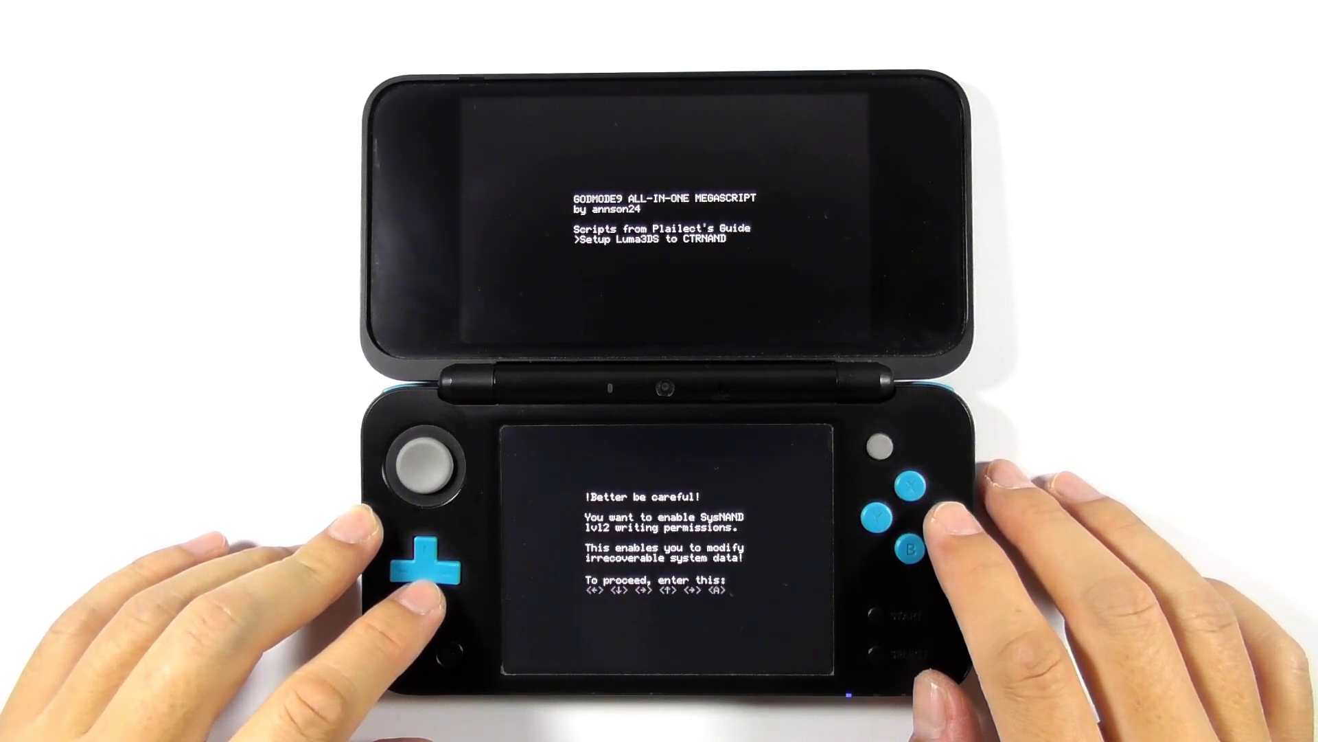